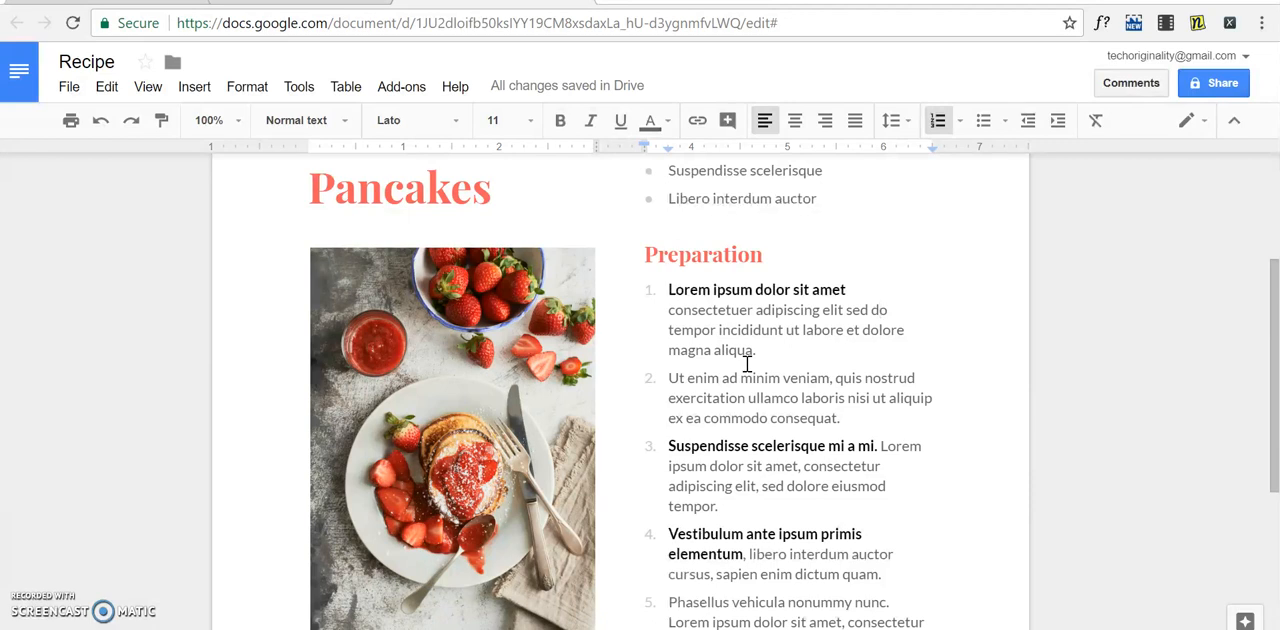
# Select the entire pancake recipe and delete it, leaving the document blank
pyautogui.press('ctrl+a')
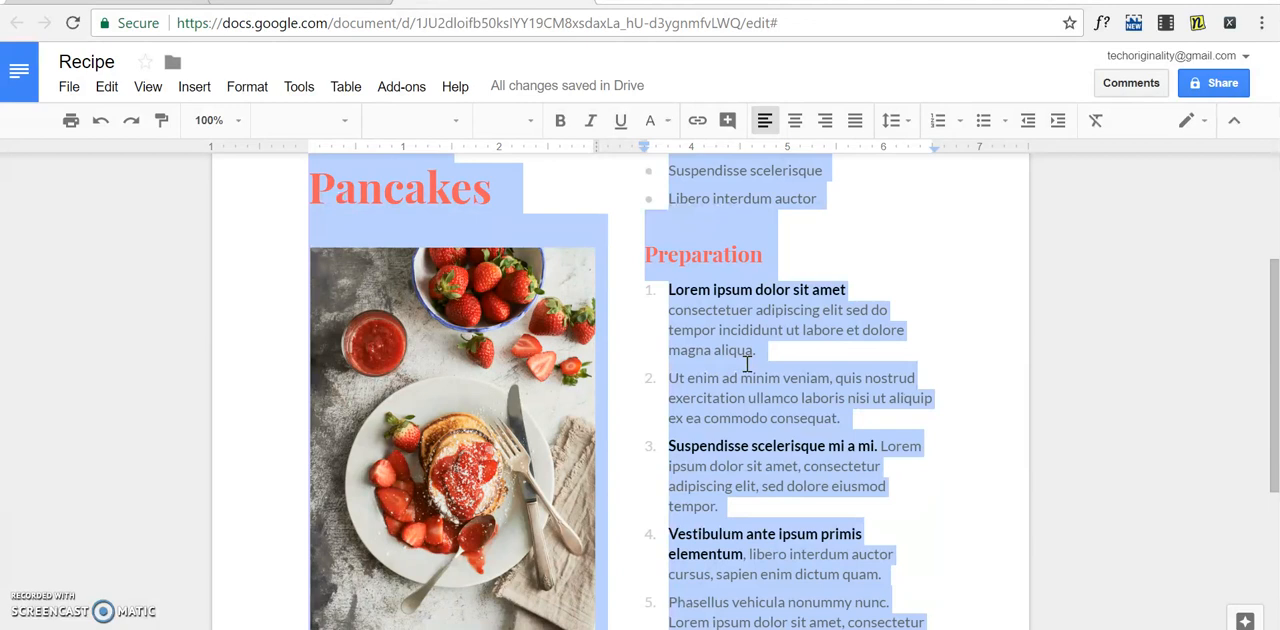
pyautogui.press('delete')
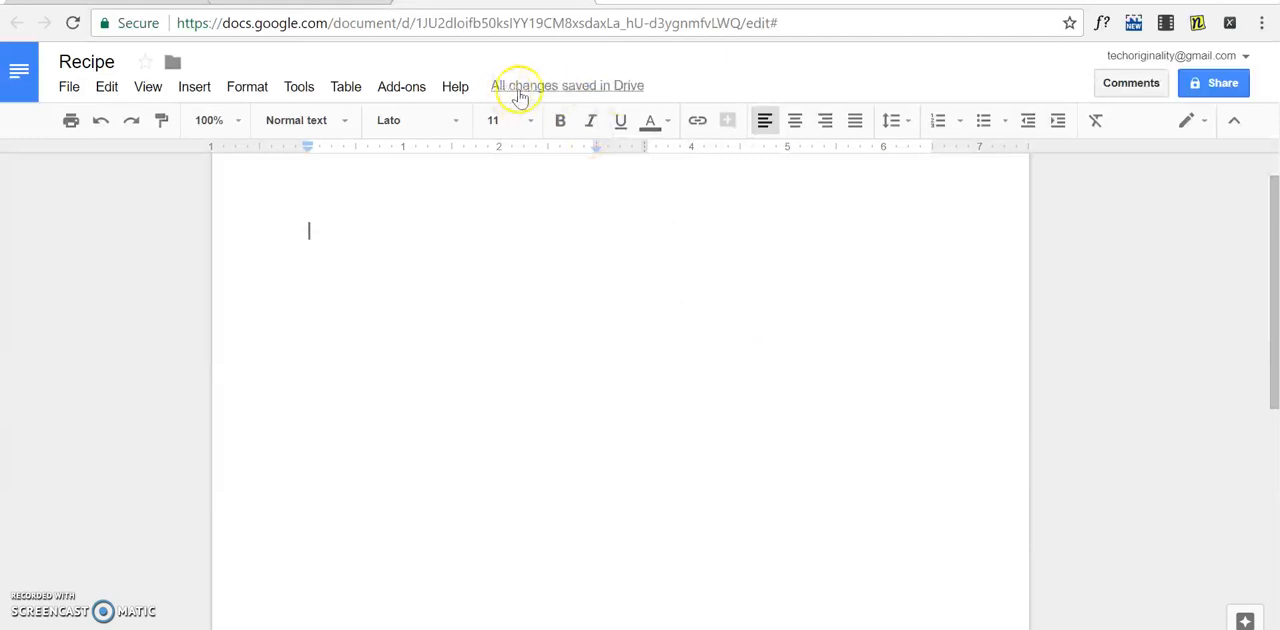
pyautogui.moveTo(567, 85)
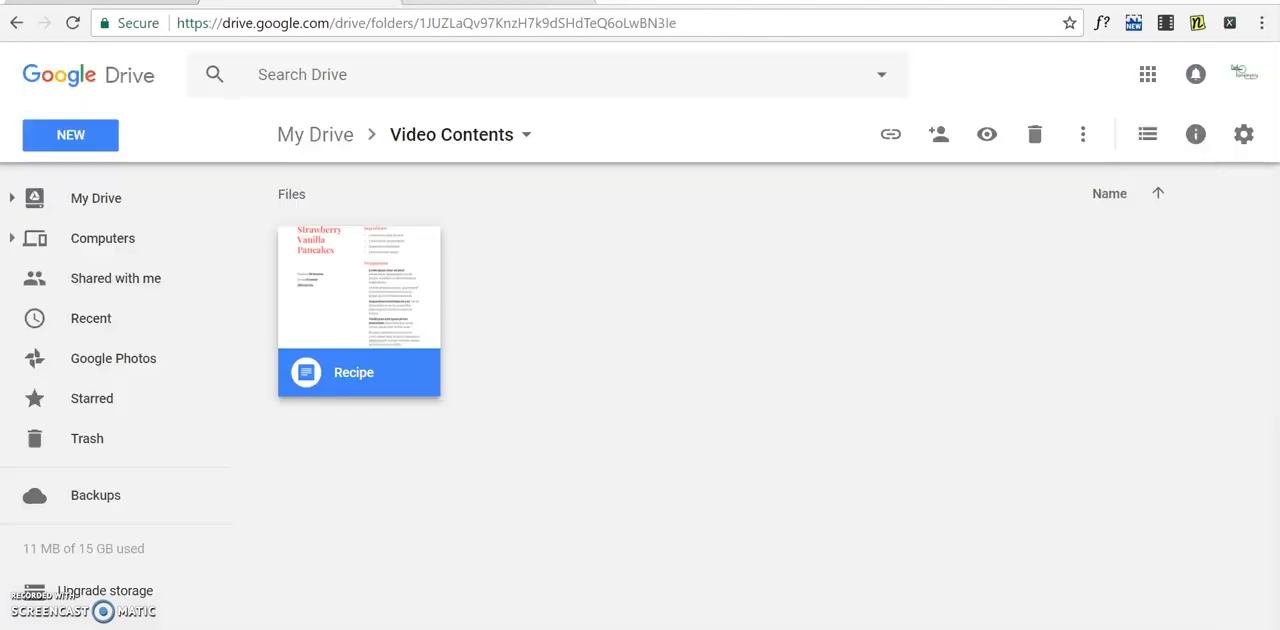
# Reopen the Recipe document from the Video Contents folder in Drive
pyautogui.doubleClick(358, 287)
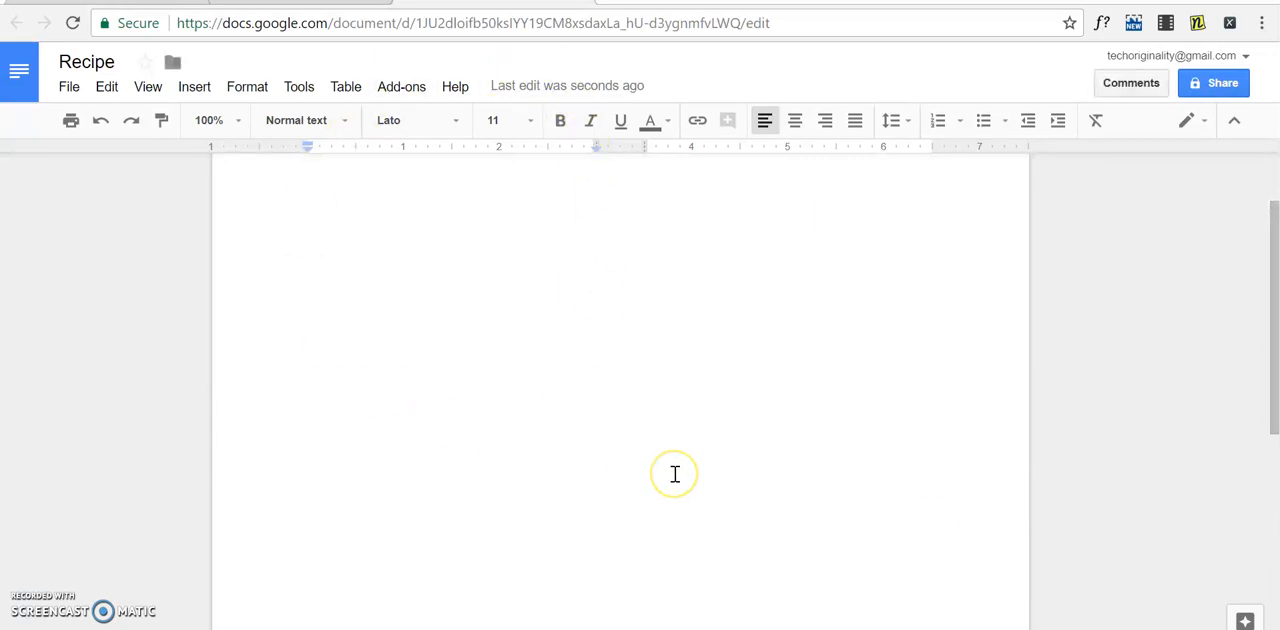
pyautogui.moveTo(567, 85)
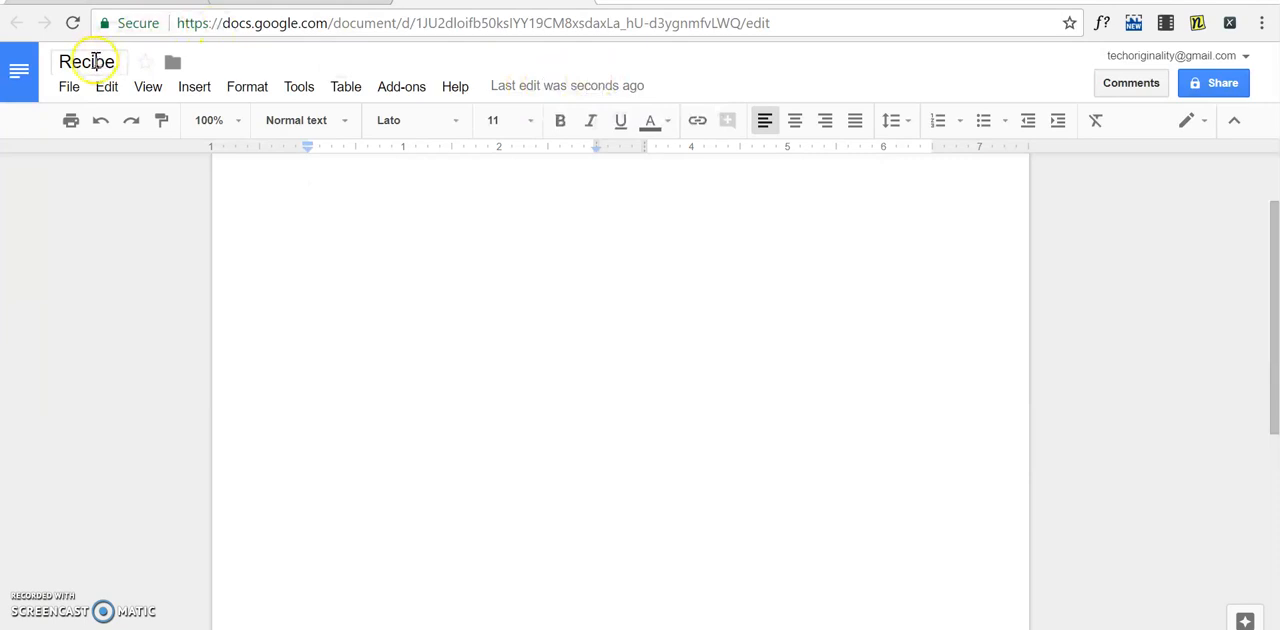
# Bring up the File menu to reach the Version history options
pyautogui.click(68, 86)
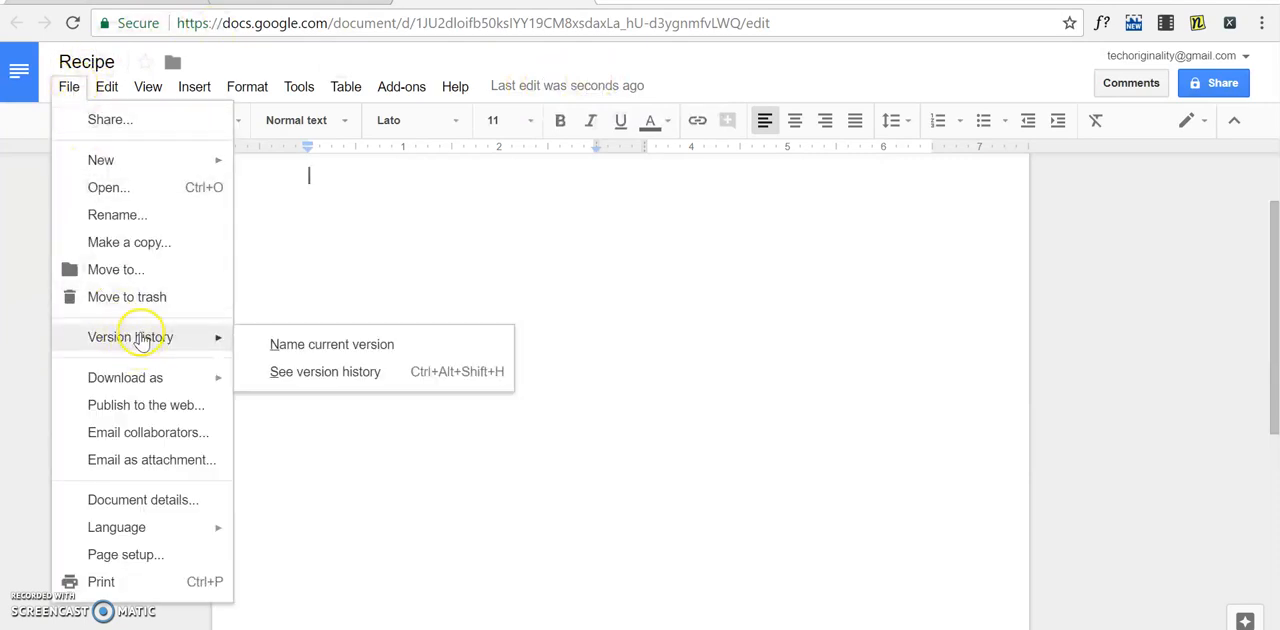
# Open See version history and browse to the older entries still showing the full recipe
pyautogui.click(325, 371)
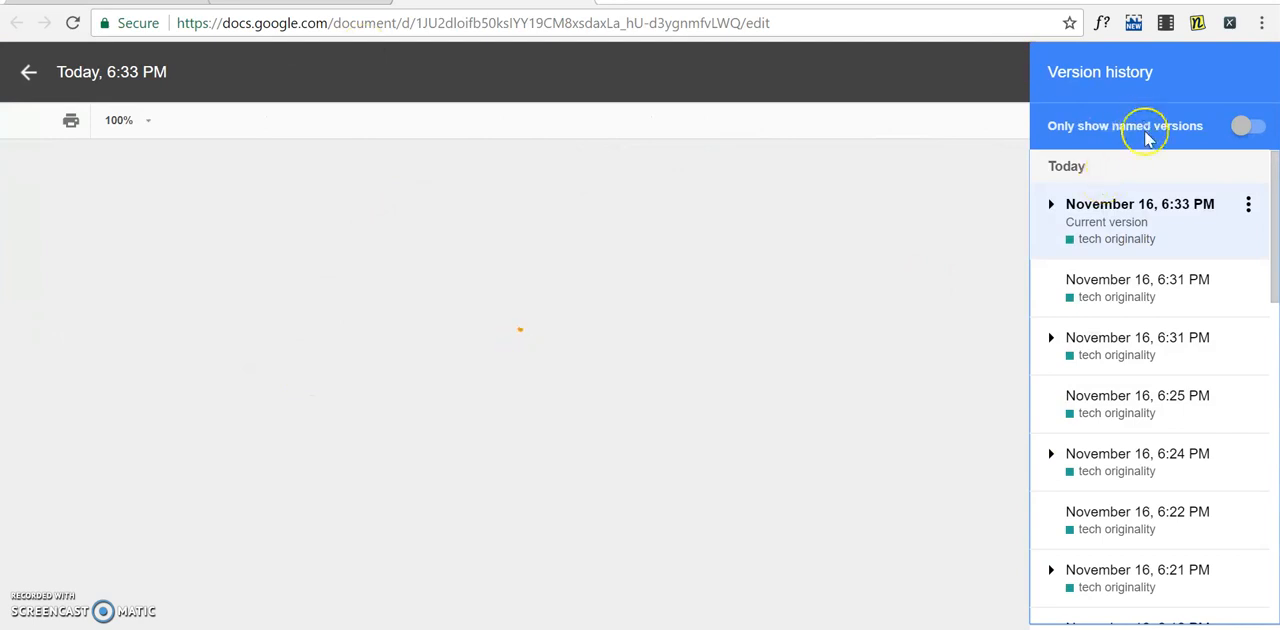
pyautogui.click(1140, 204)
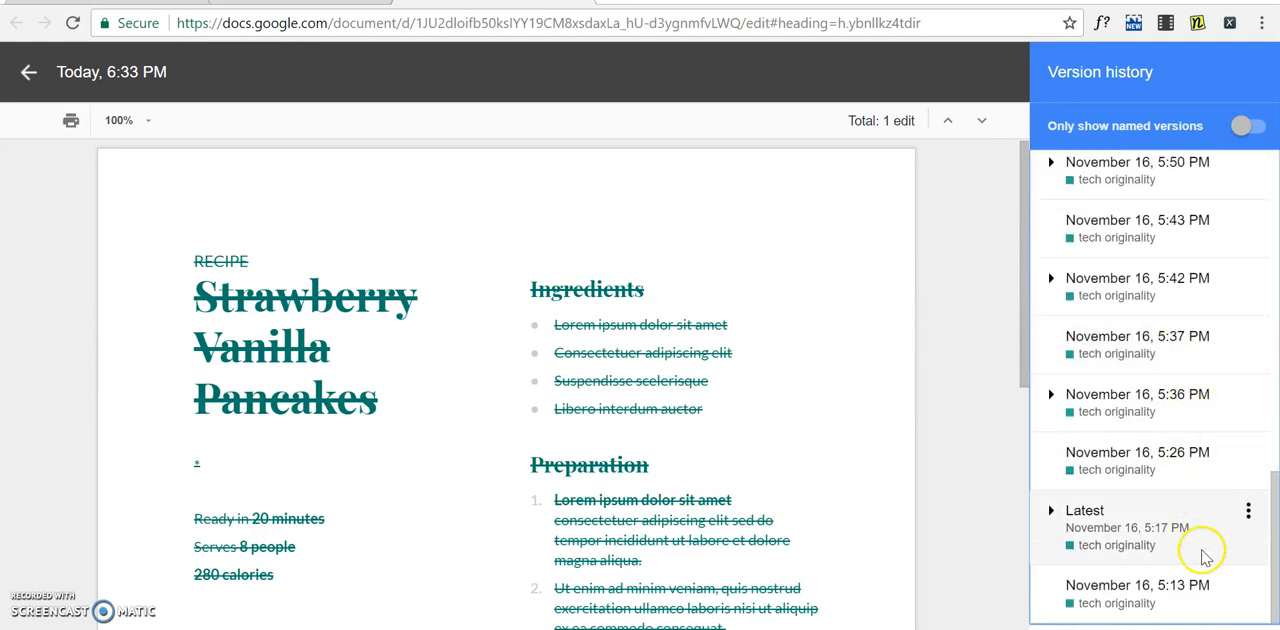
# Restore the November 16, 5:13 PM version containing the full pancake recipe and confirm
pyautogui.click(1137, 585)
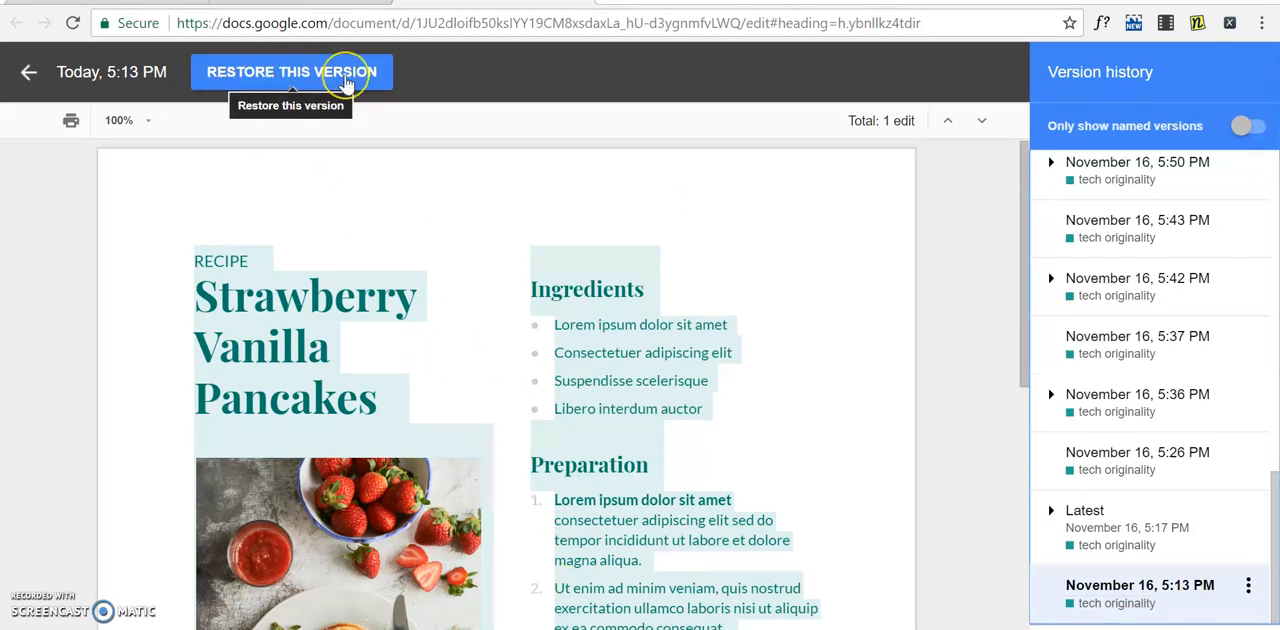
pyautogui.moveTo(953, 417)
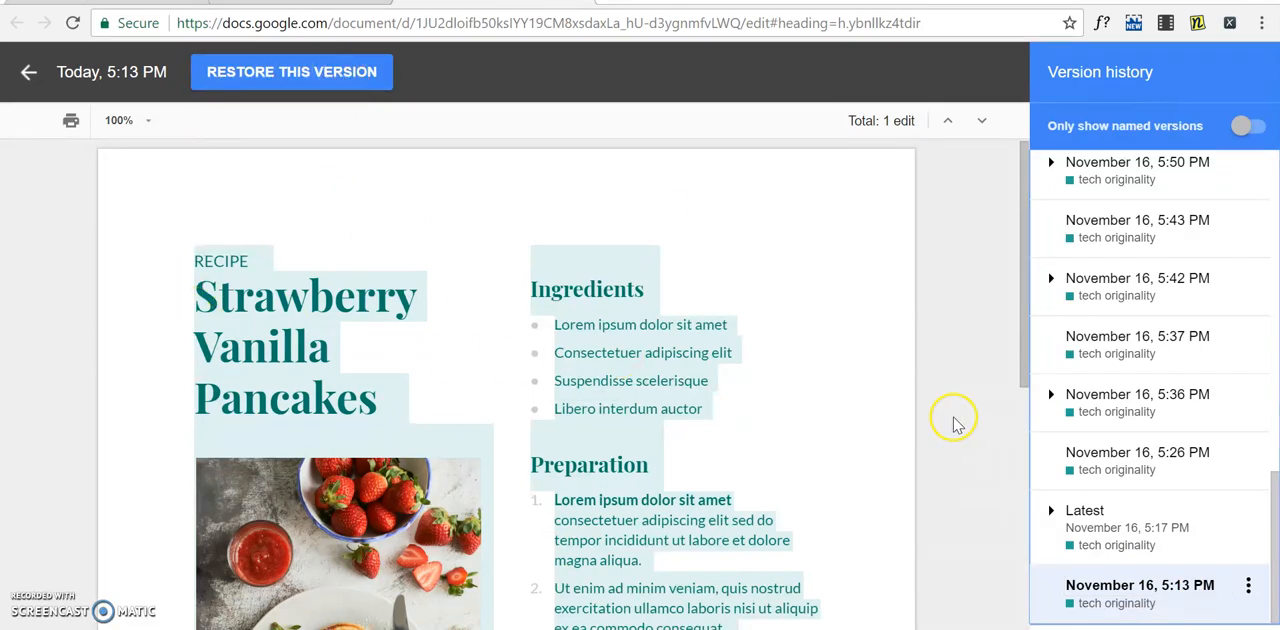
pyautogui.scroll(-3)
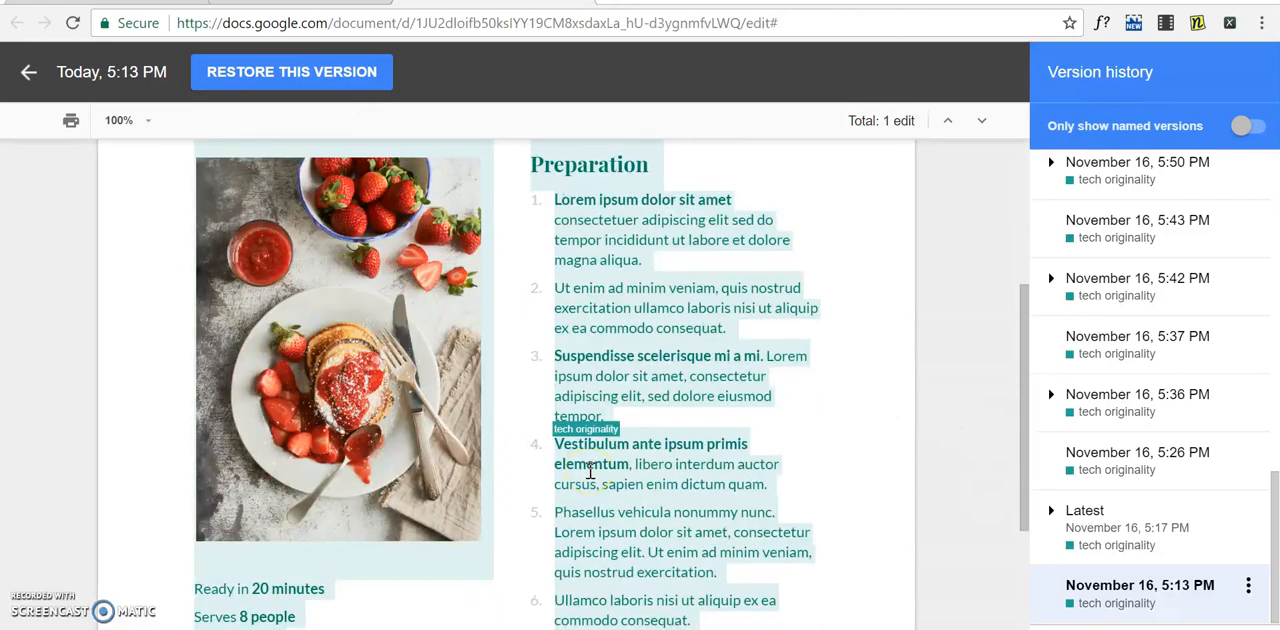
pyautogui.click(291, 71)
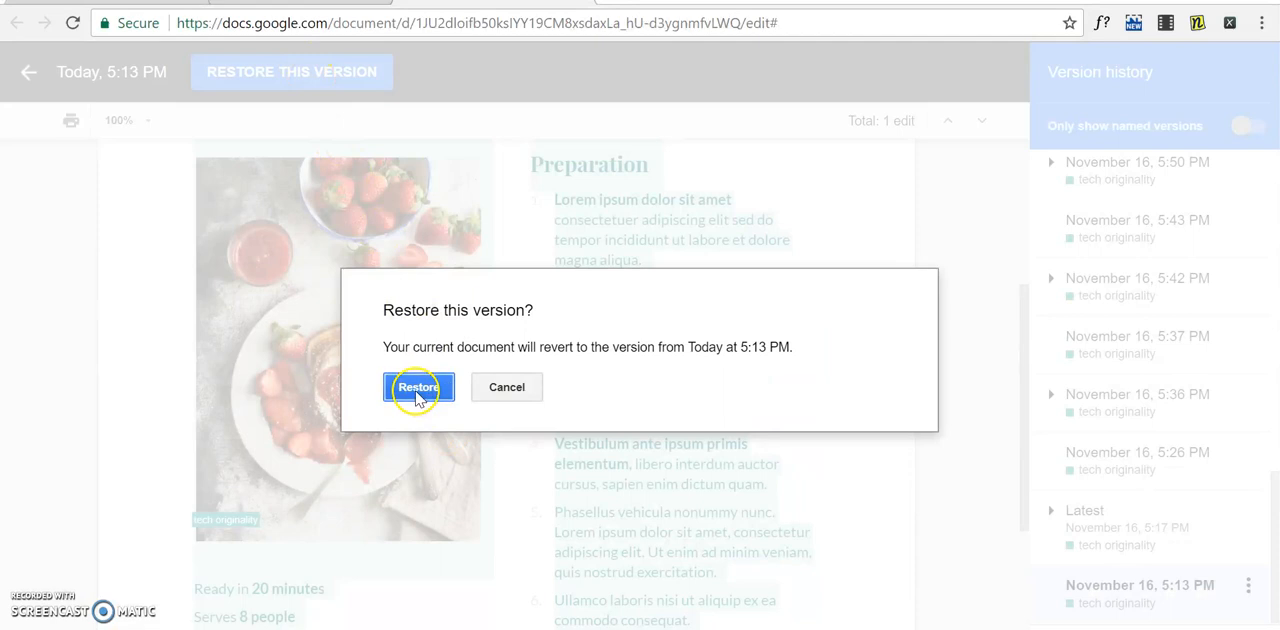
pyautogui.click(418, 387)
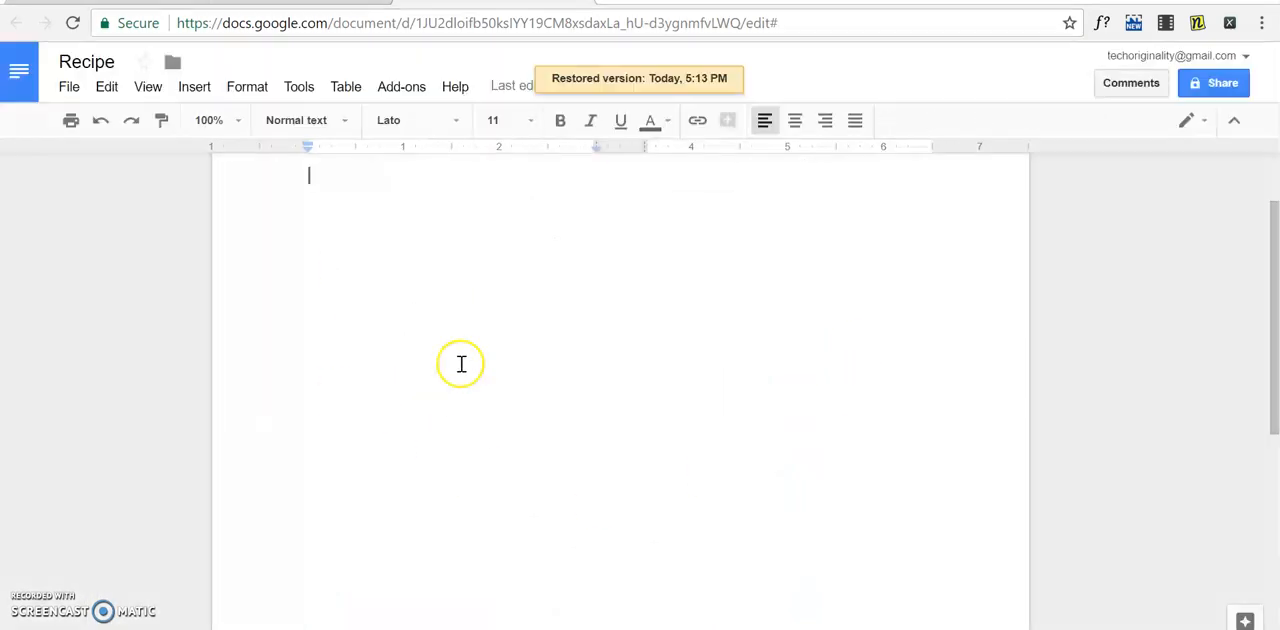